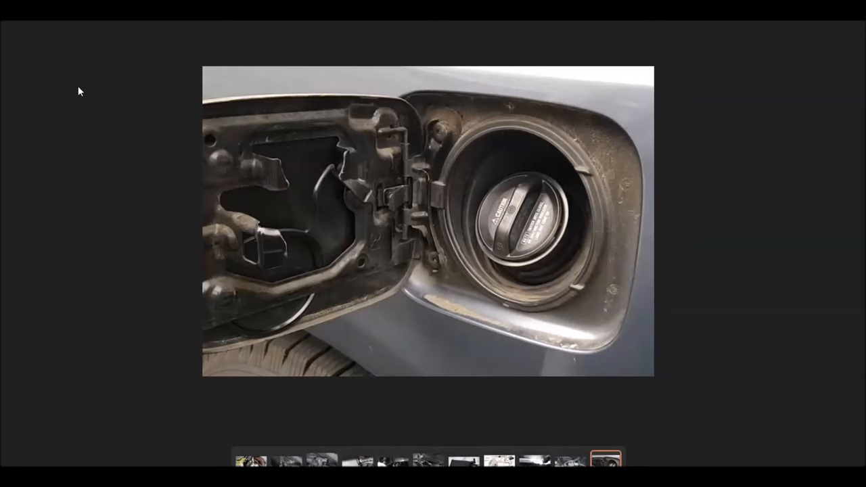
# Browse down the Amazon Toyota charcoal canister assembly listings to compare prices.
pyautogui.click(392, 460)
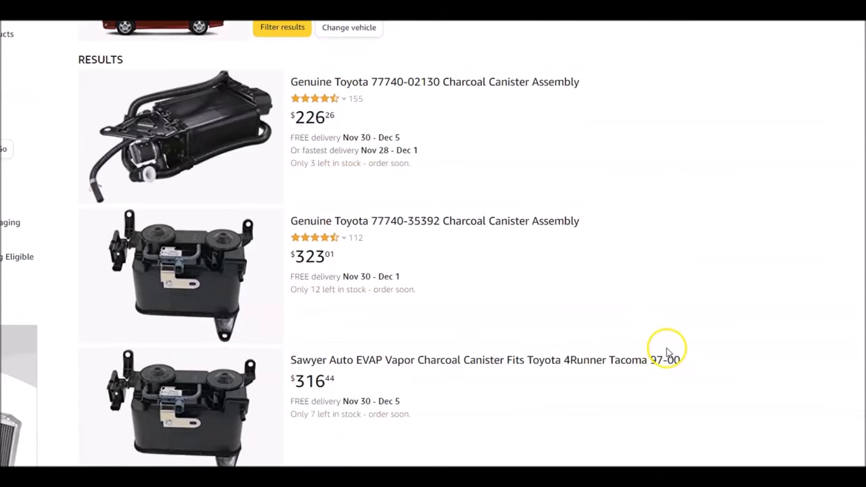
pyautogui.scroll(-3)
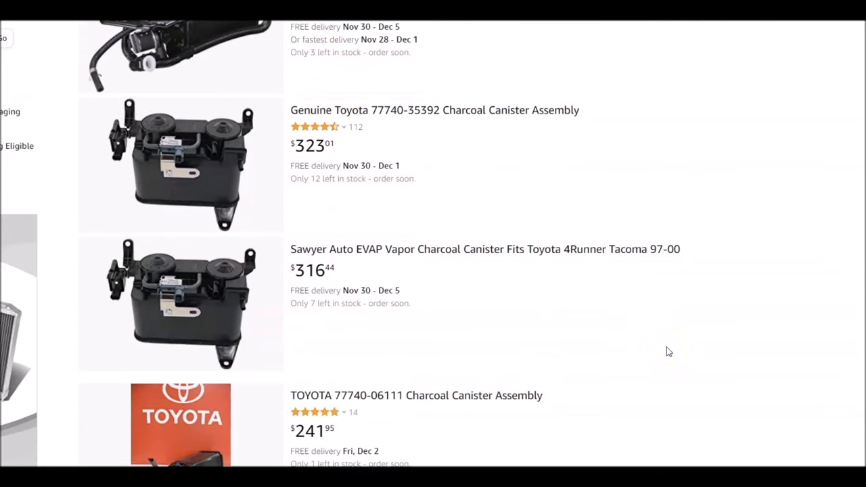
pyautogui.scroll(-3)
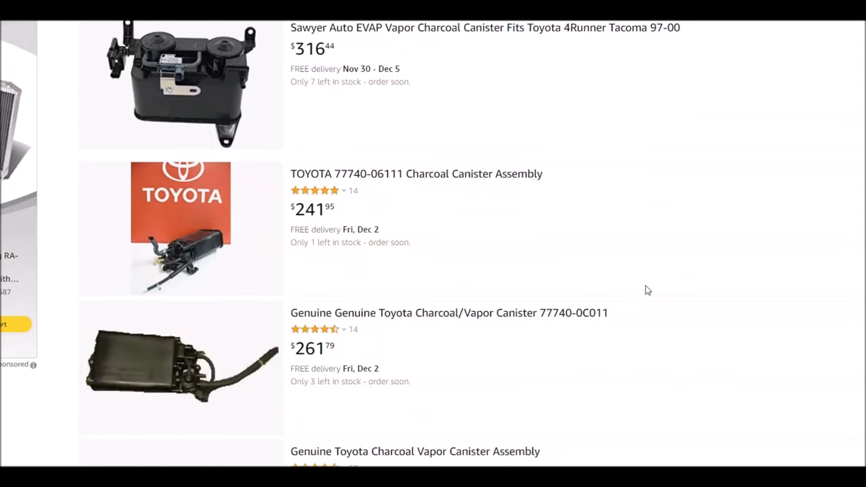
pyautogui.scroll(-3)
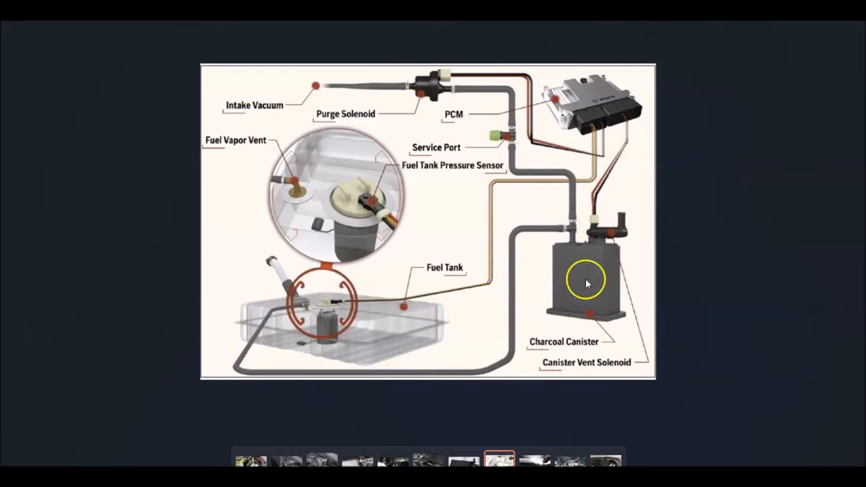
pyautogui.click(322, 460)
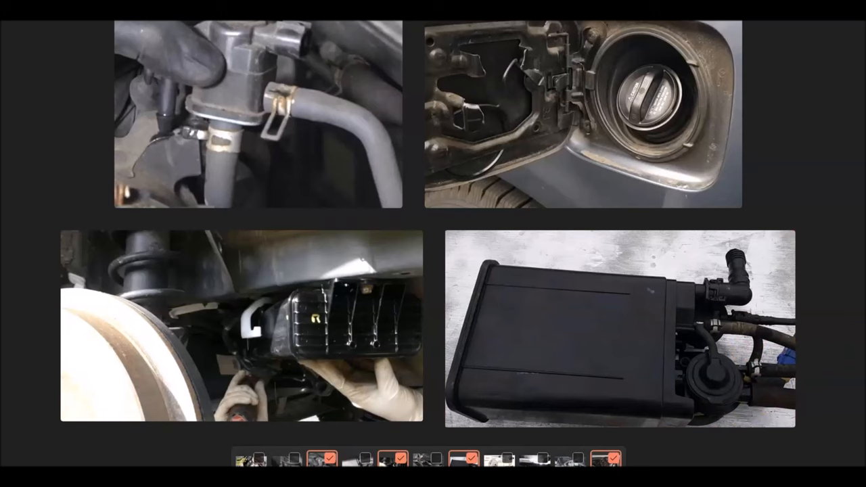
pyautogui.moveTo(842, 196)
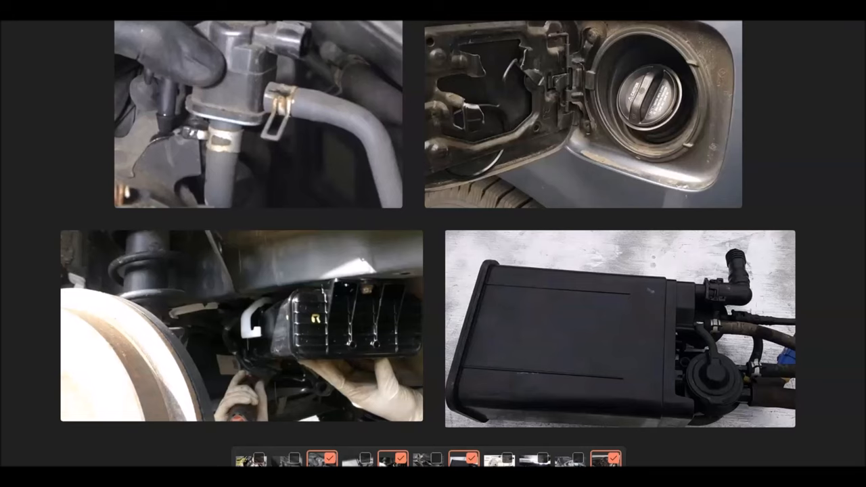
pyautogui.click(11, 165)
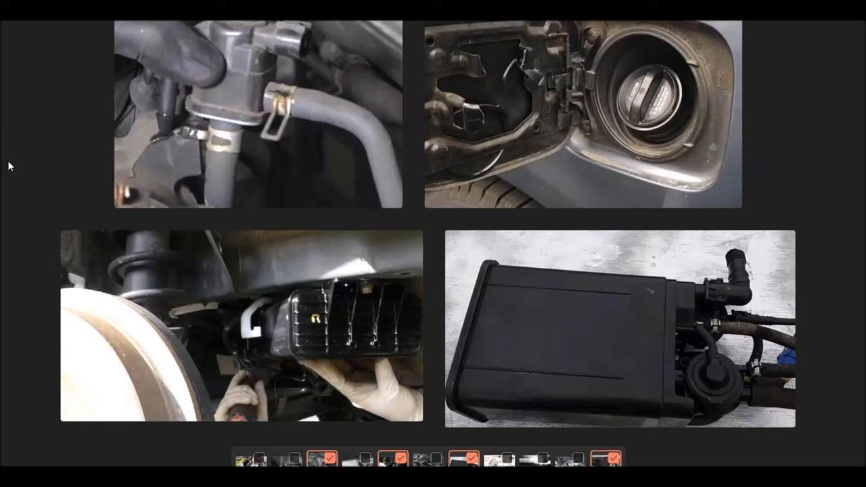
pyautogui.moveTo(16, 57)
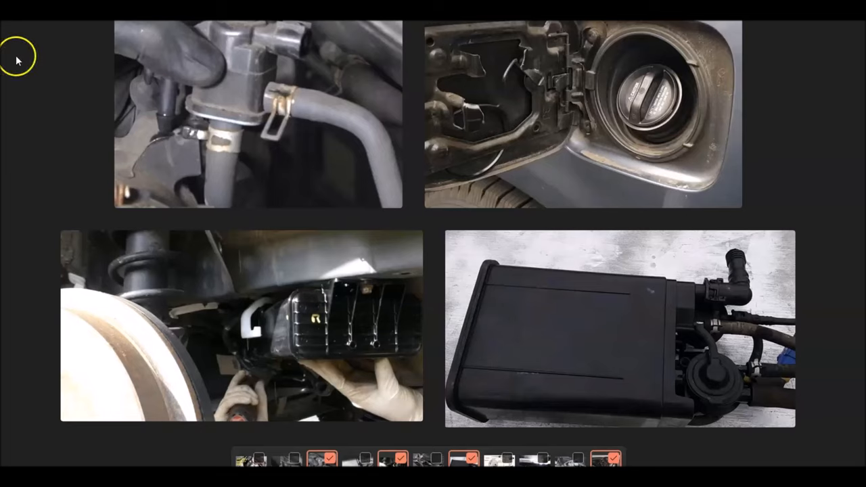